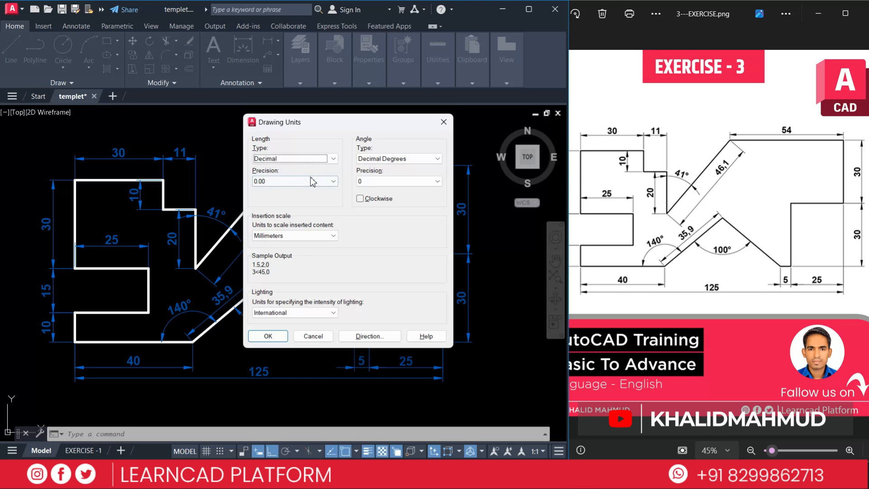
Set length precision to 0.00 and insertion scale to millimetres, and accept.
{"action": "left_click", "coordinate": [333, 181]}
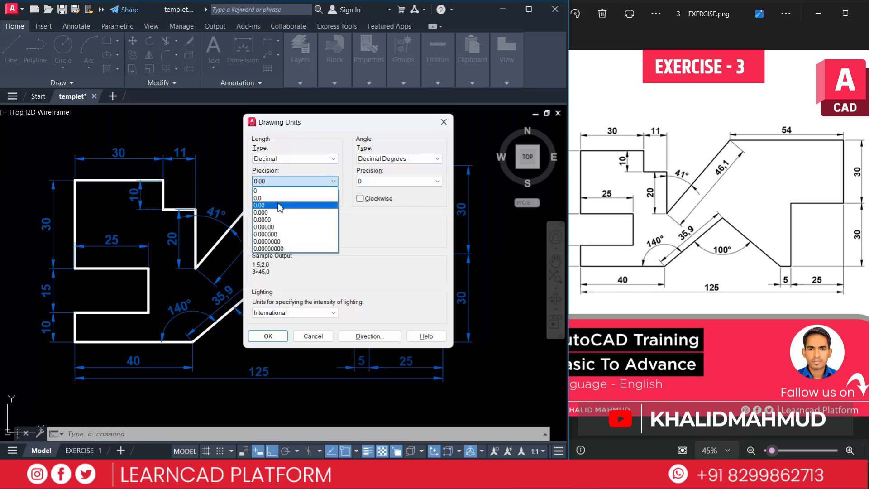
{"action": "left_click", "coordinate": [258, 205]}
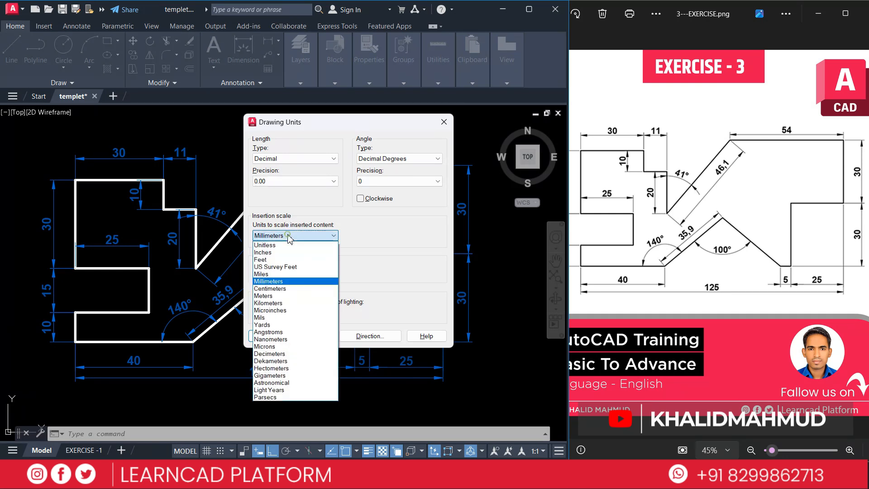
{"action": "left_click", "coordinate": [268, 281]}
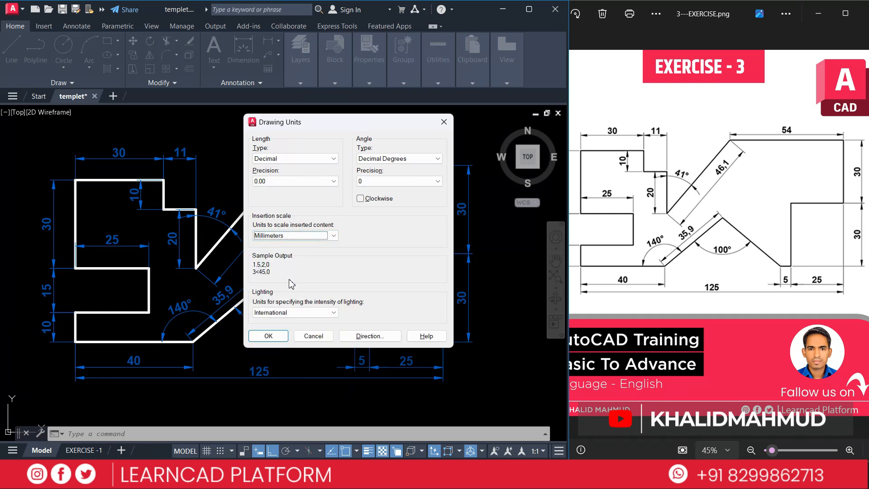
{"action": "left_click", "coordinate": [268, 336]}
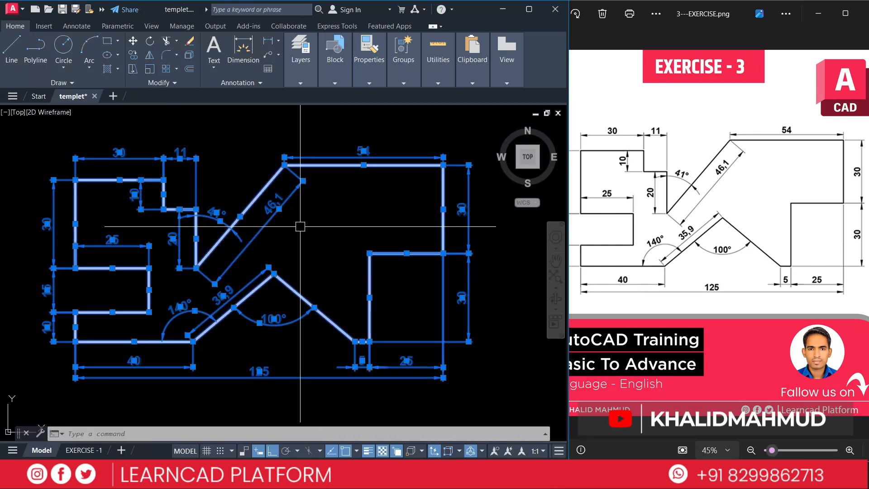
Erase all existing objects with the E command.
{"action": "type", "text": "e"}
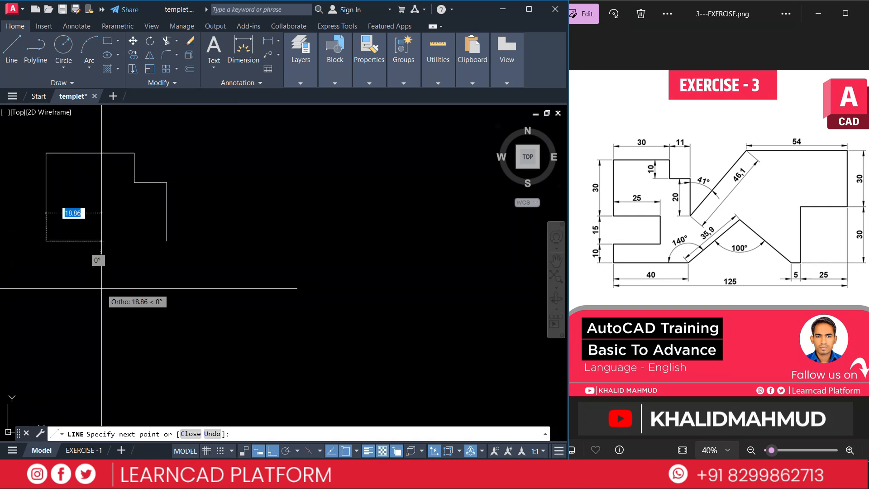
Draw the left notch edges with lengths 25 and 15.
{"action": "type", "text": "25"}
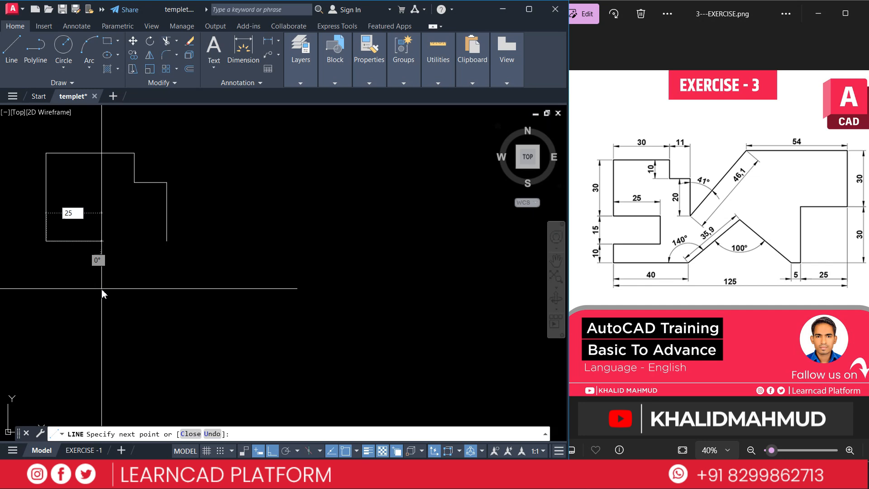
{"action": "type", "text": "15"}
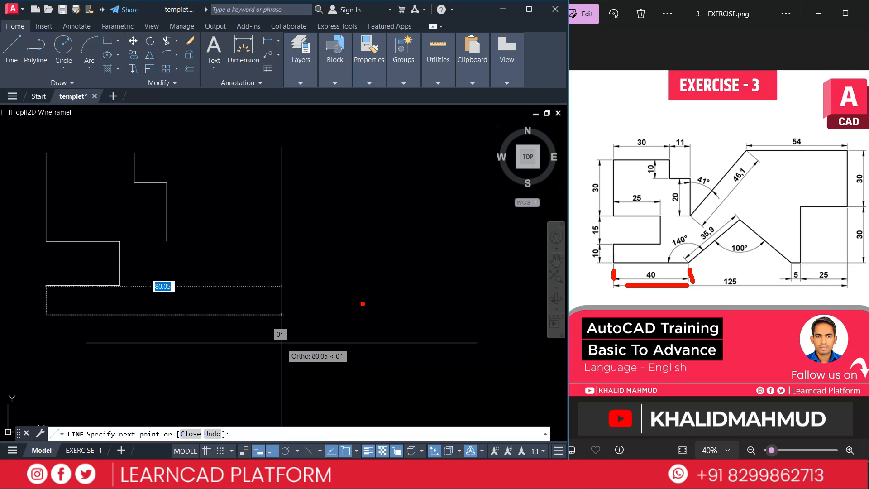
{"action": "mouse_move", "coordinate": [291, 315]}
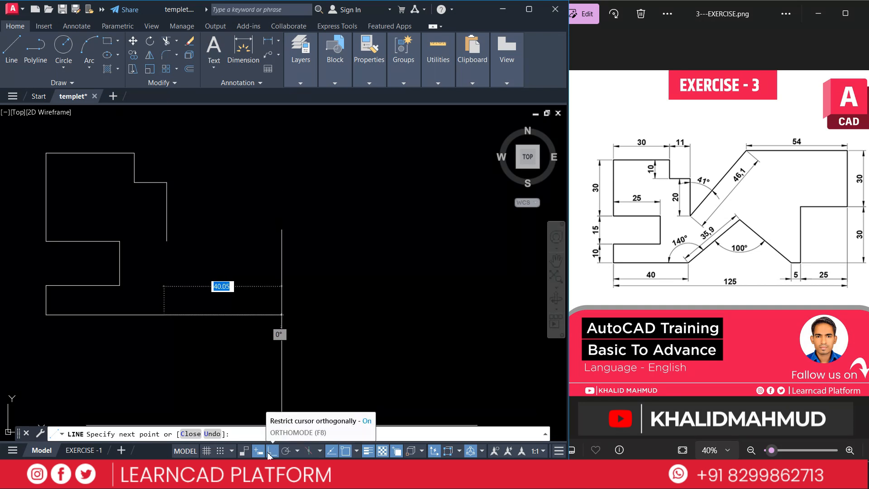
Turn Ortho off and draw the slanted edge of length 35.9 from the bottom edge's end.
{"action": "left_click", "coordinate": [272, 451]}
{"action": "type", "text": "3"}
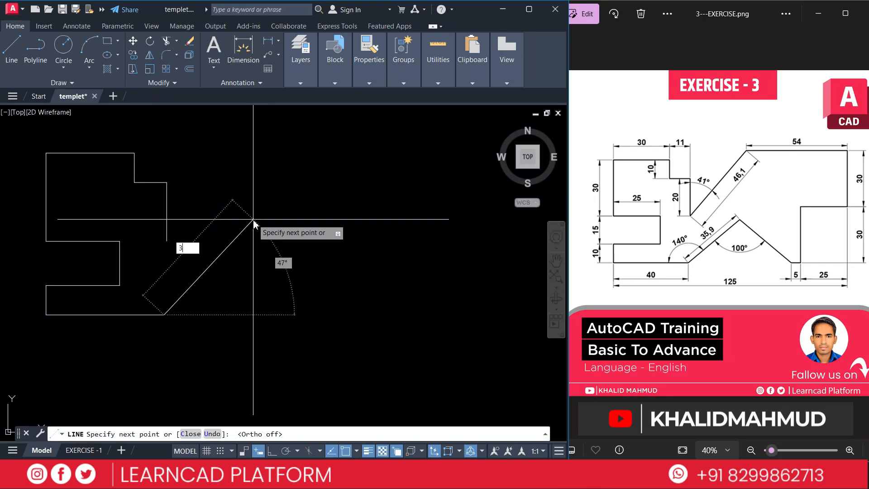
{"action": "type", "text": "5.9"}
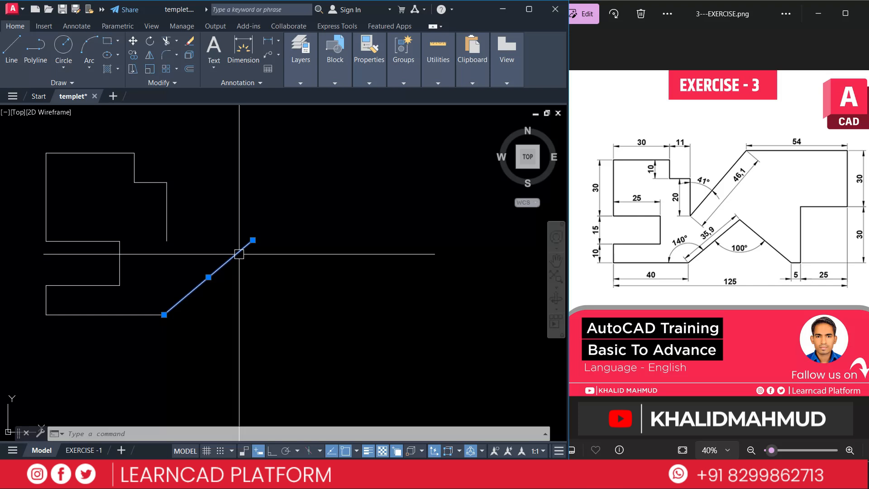
Mirror the slanted edge about its top endpoint to form the peak.
{"action": "type", "text": "MI"}
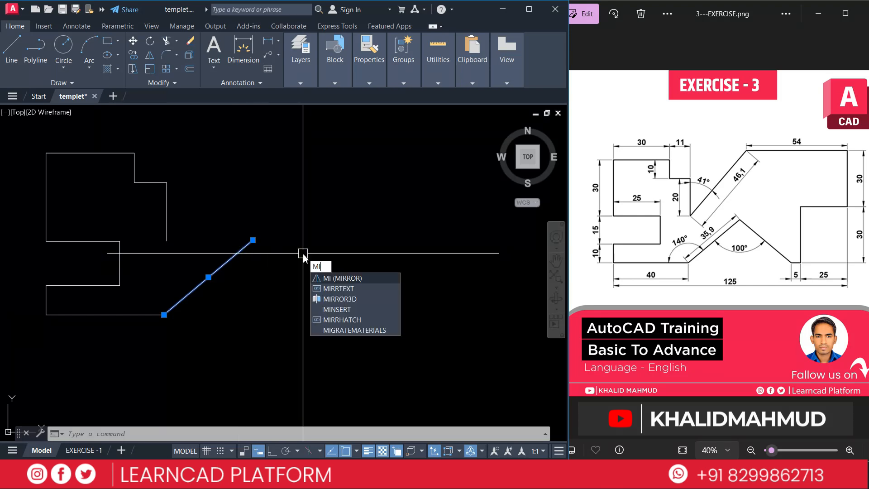
{"action": "key", "text": "Enter"}
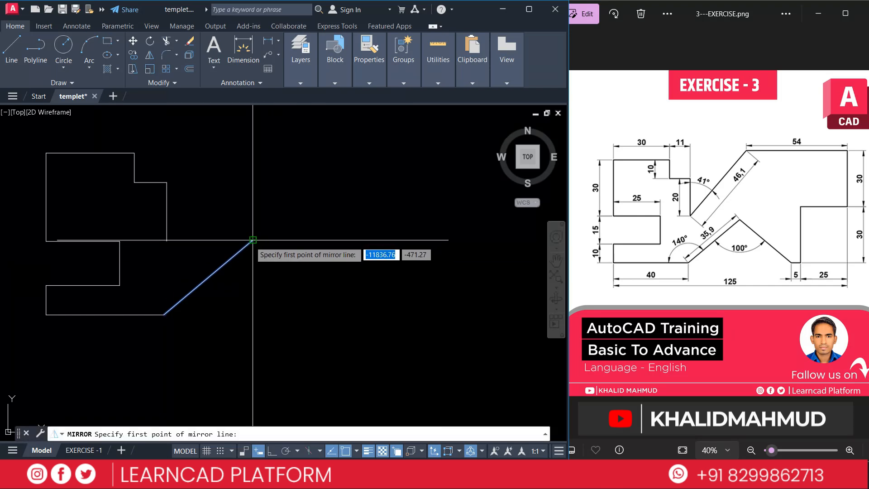
{"action": "left_click", "coordinate": [256, 174]}
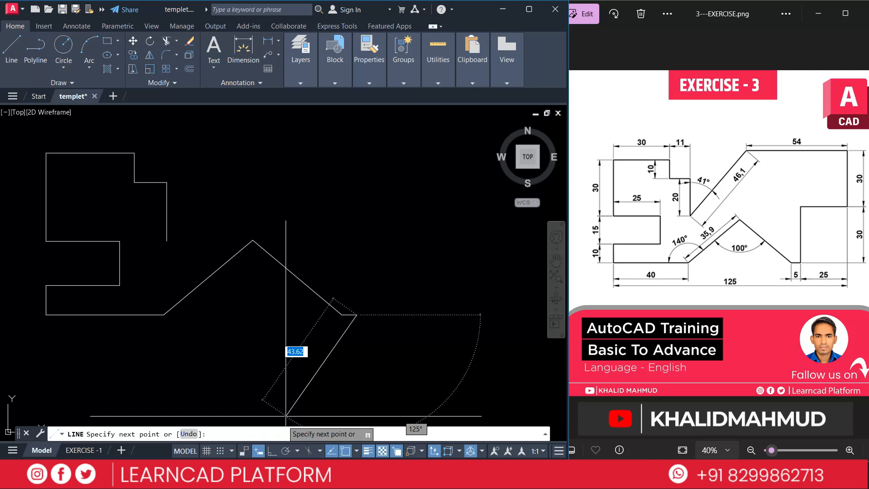
Toggle Ortho with F8 to continue drawing the right-side edges.
{"action": "key", "text": "F8"}
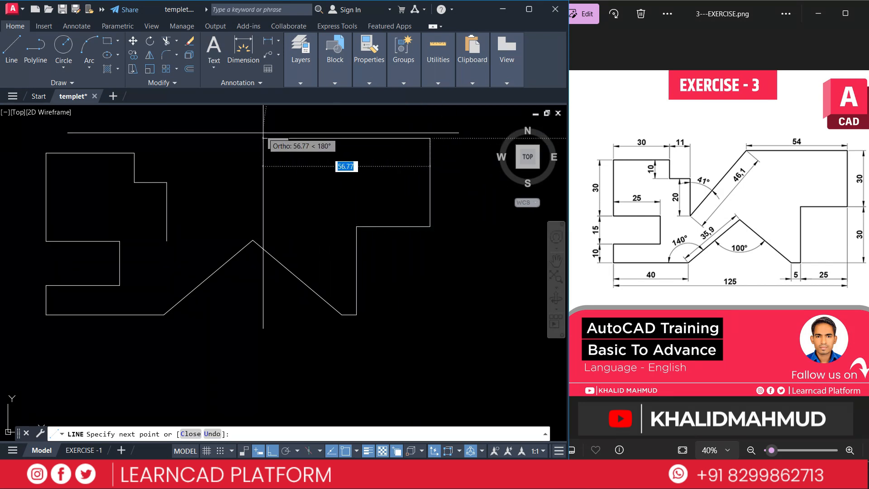
{"action": "mouse_move", "coordinate": [266, 136]}
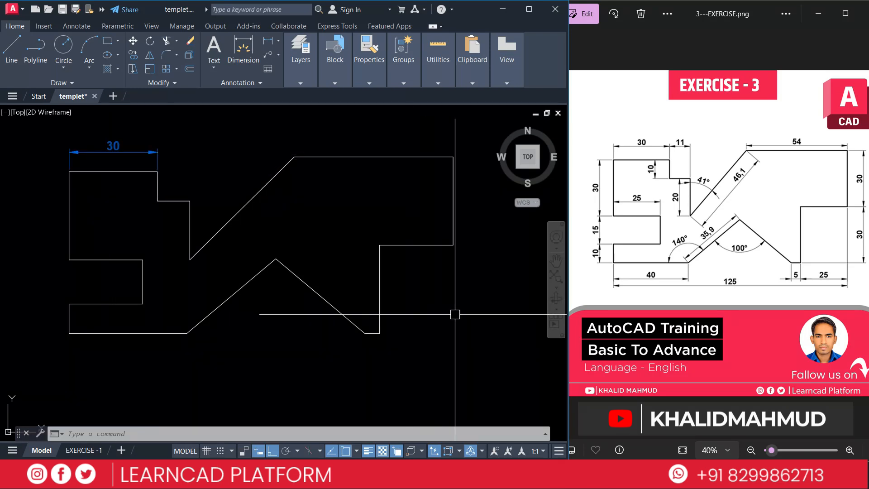
Place a dimension on the profile outline.
{"action": "left_click", "coordinate": [453, 200]}
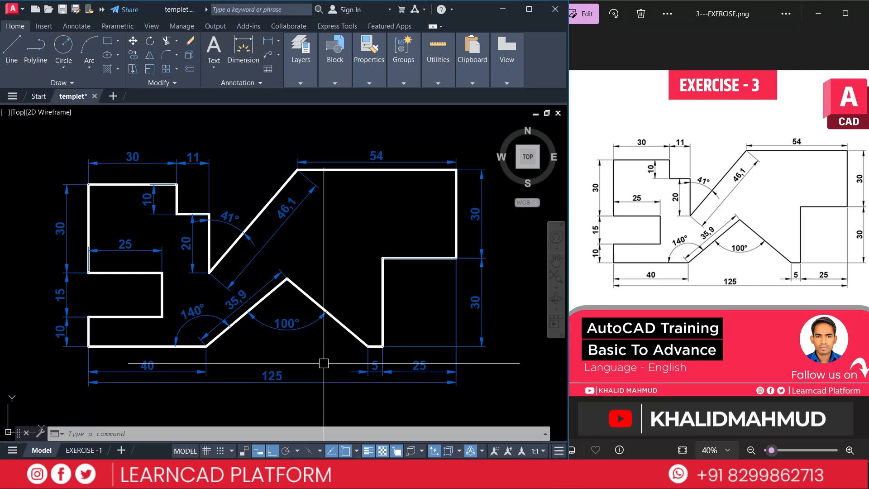
Save the drawing as templet on the Desktop using SAVEAS.
{"action": "type", "text": "SAVES"}
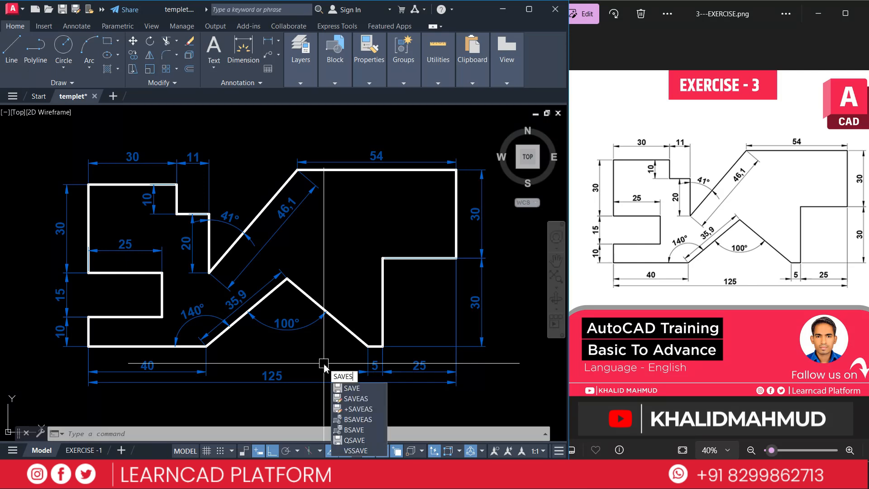
{"action": "left_click", "coordinate": [352, 388]}
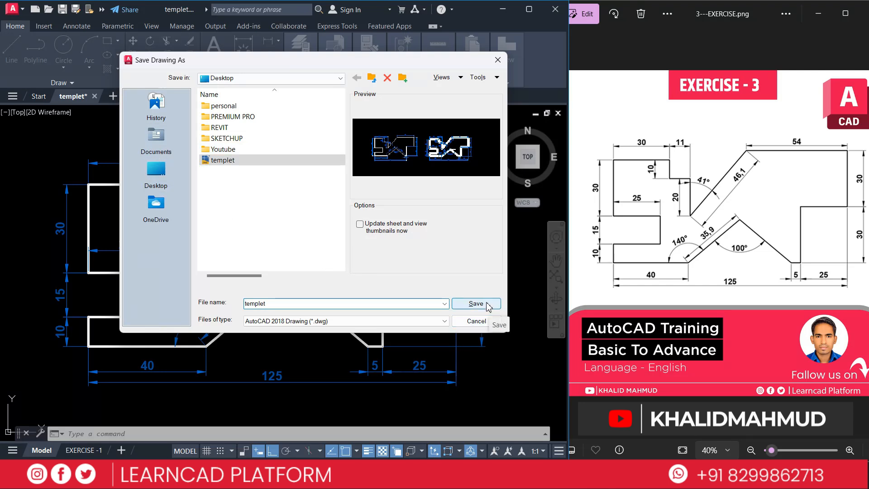
{"action": "left_click", "coordinate": [476, 303]}
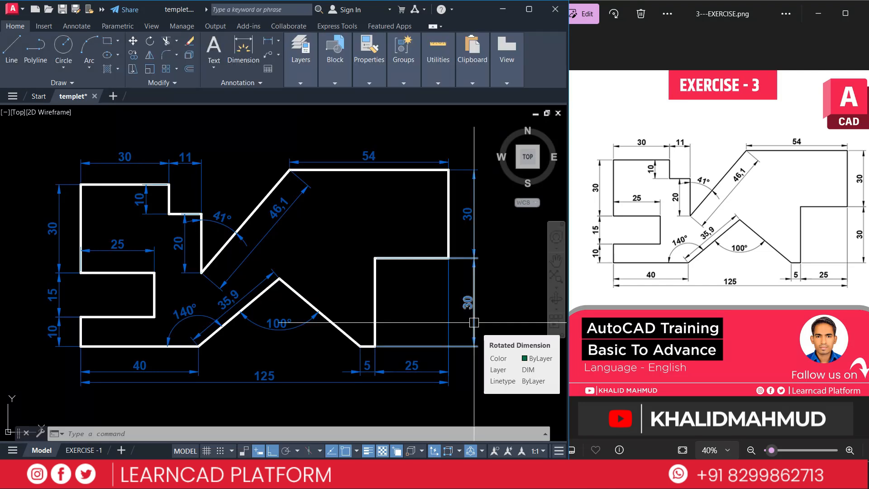